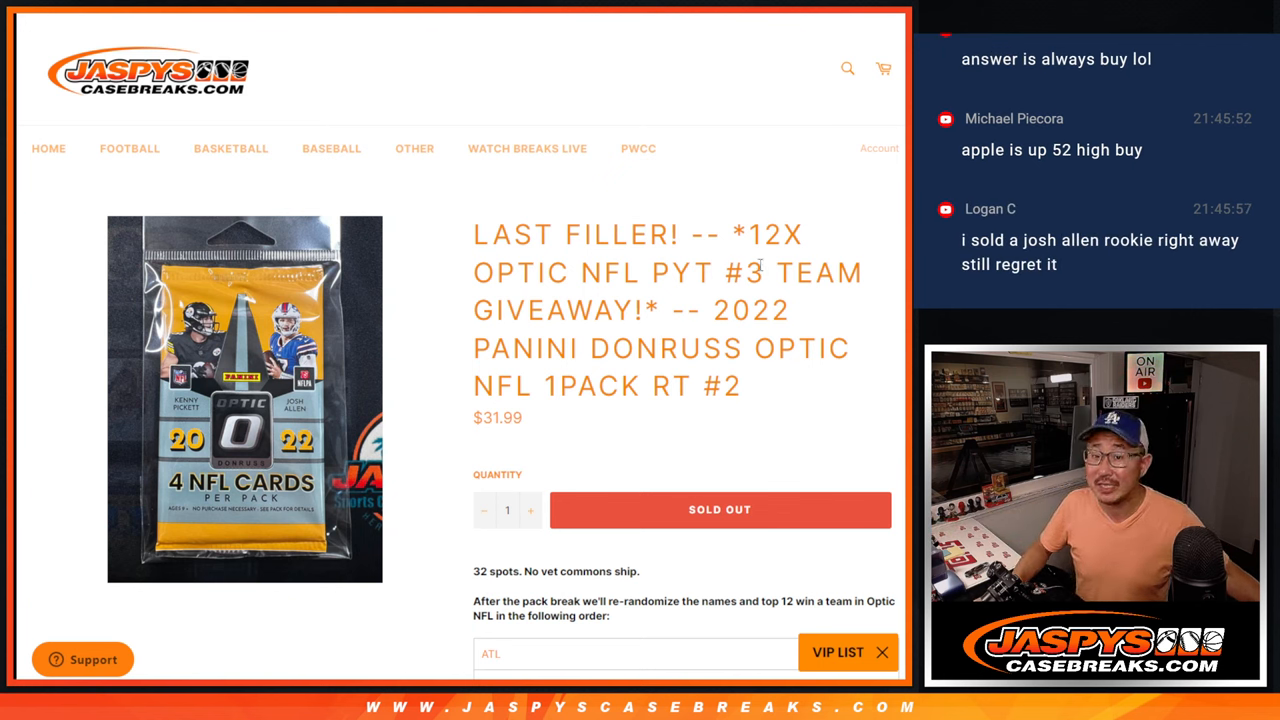
- Scroll the Jaspy's Case Breaks listing to the giveaway team order, ATL through CLE
scroll("down", 3)
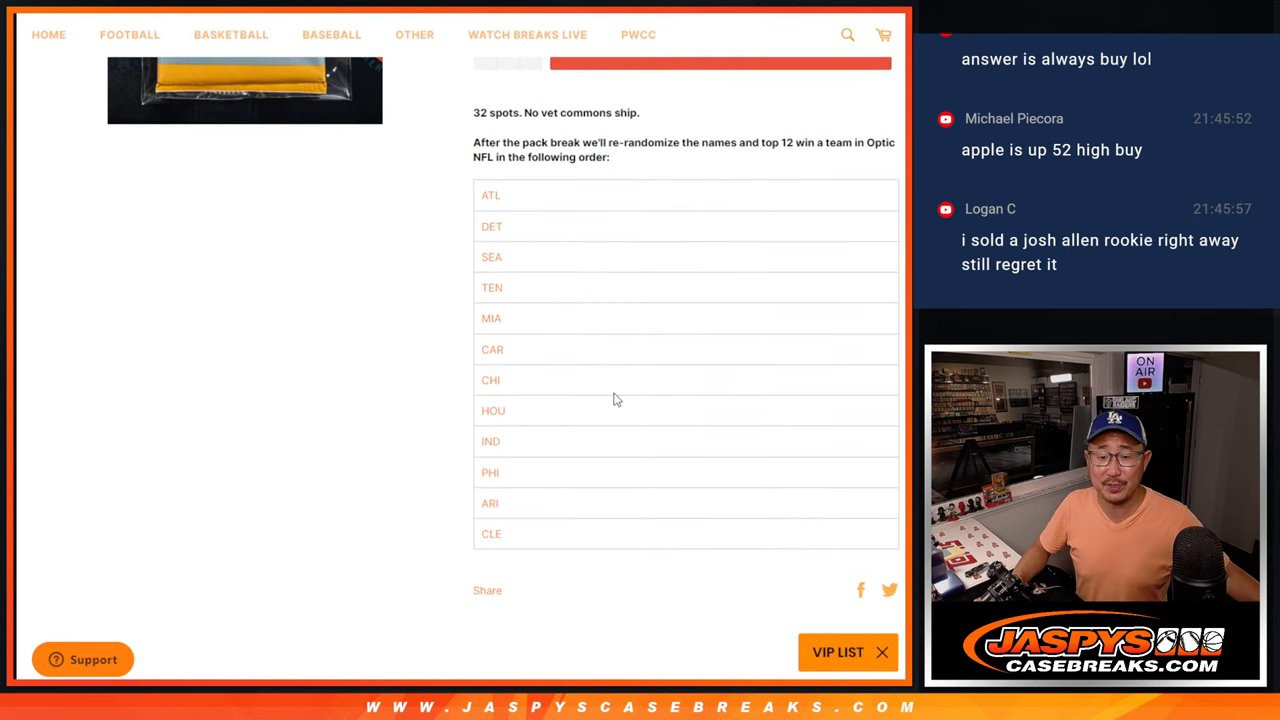
scroll("down", 3)
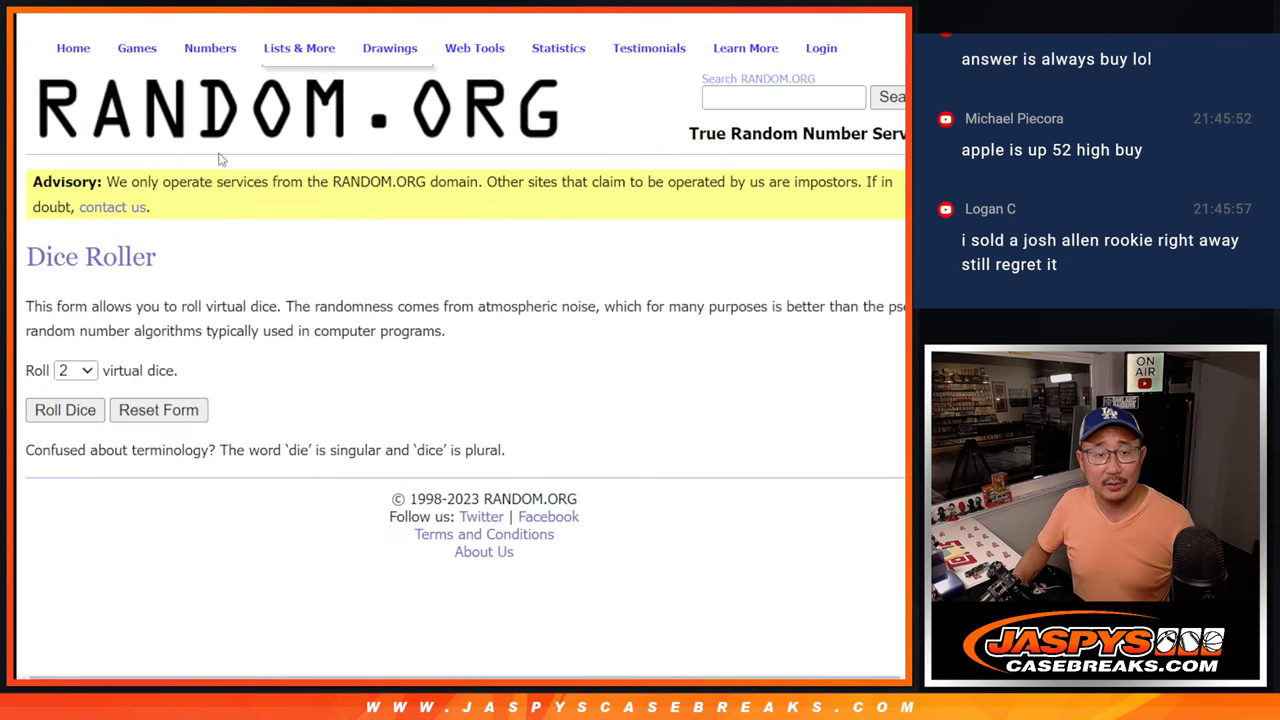
- Randomize the 32 entrant names in RANDOM.ORG's List Randomizer, reshuffling several times
left_click(64, 410)
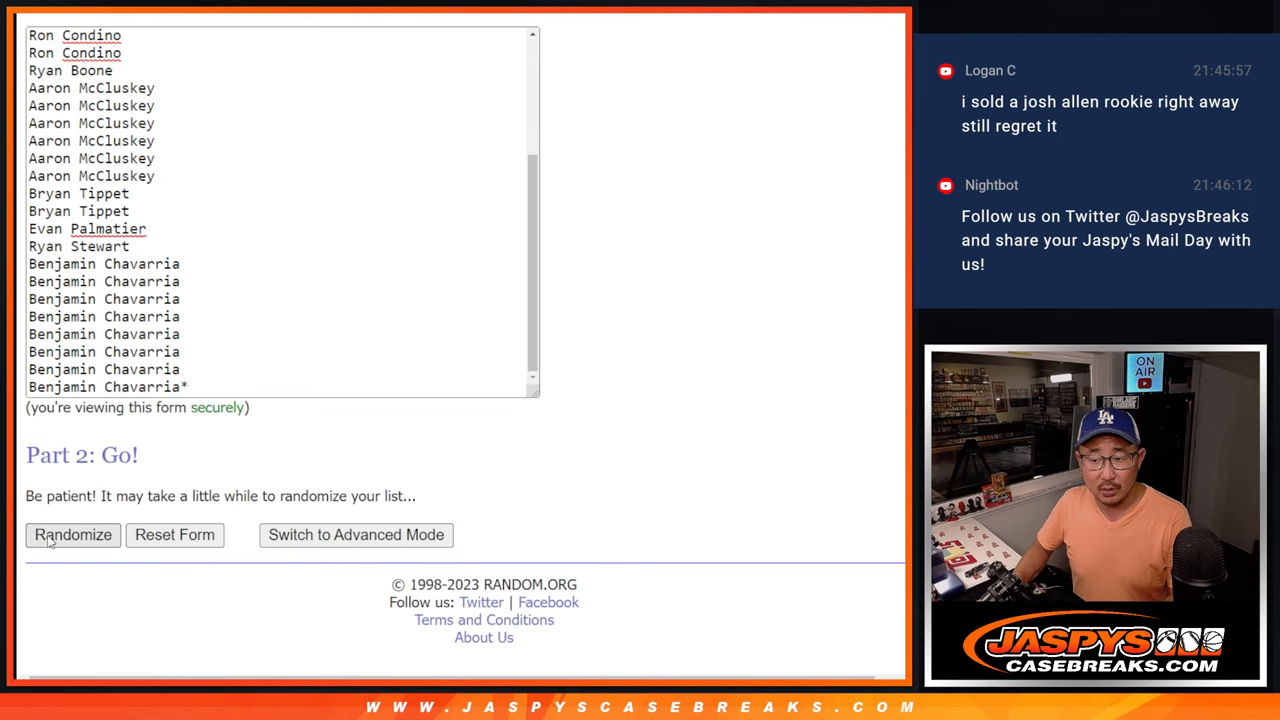
left_click(72, 534)
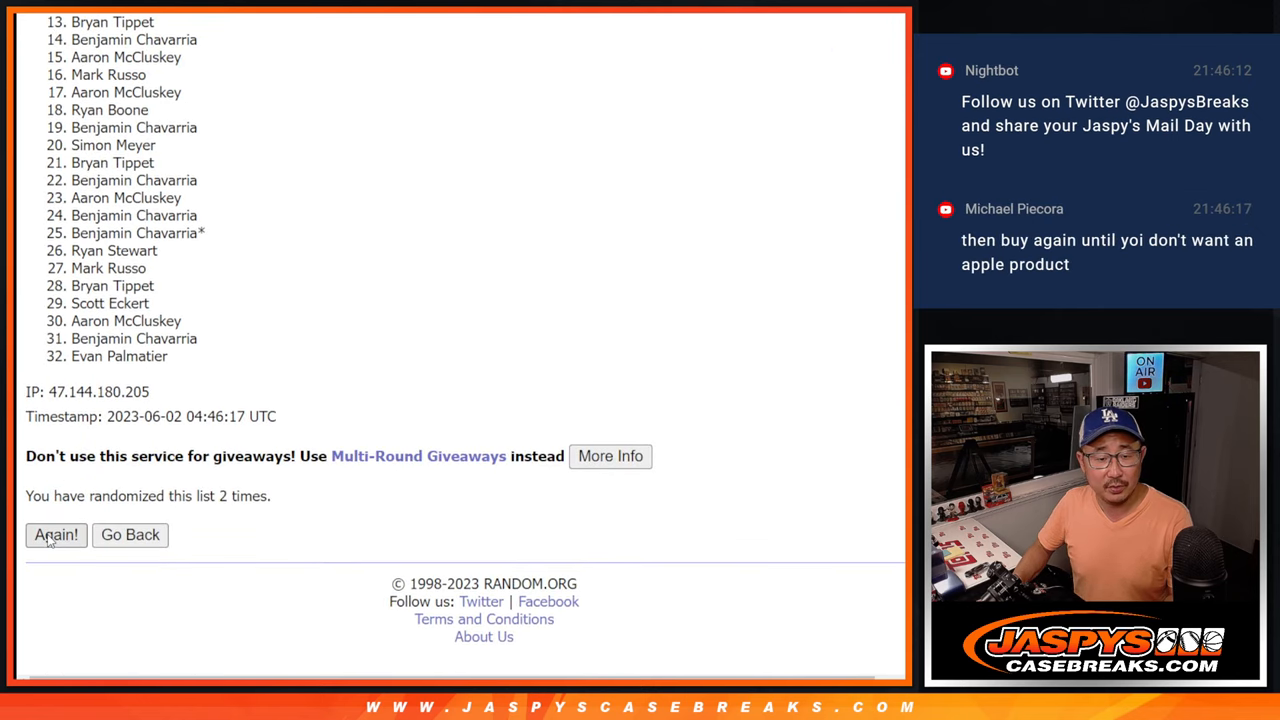
left_click(55, 534)
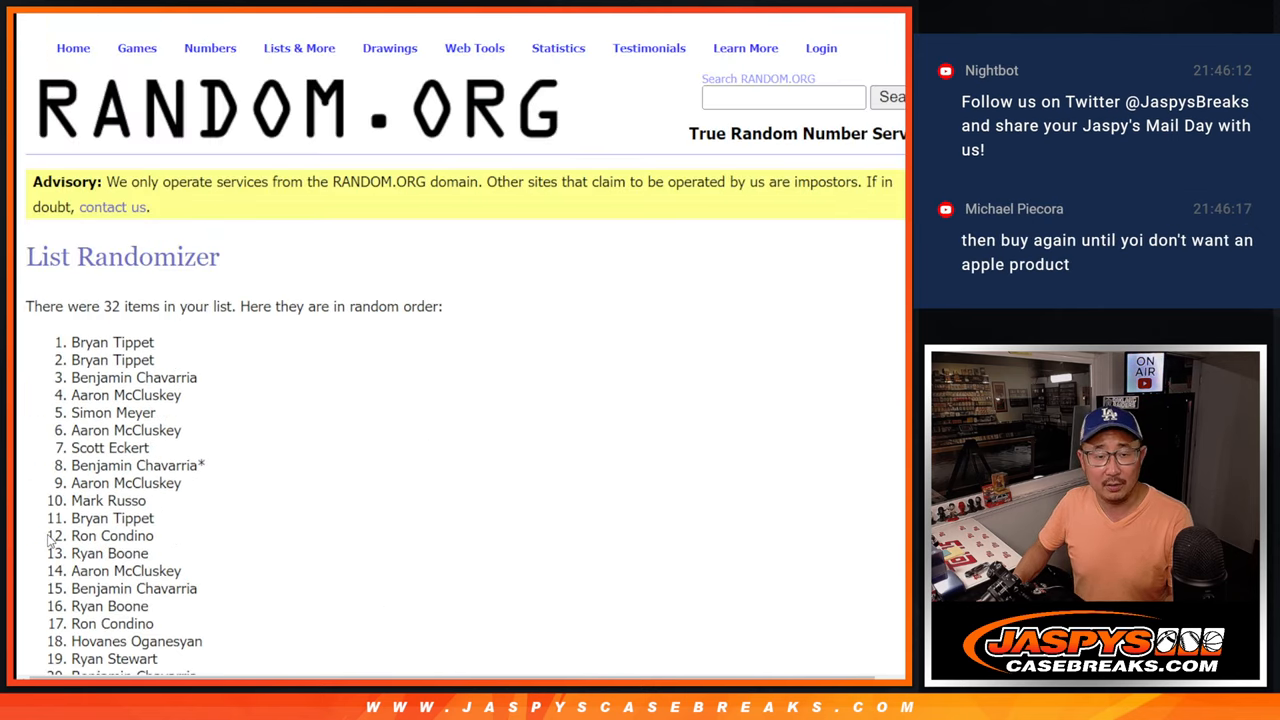
scroll("down", 3)
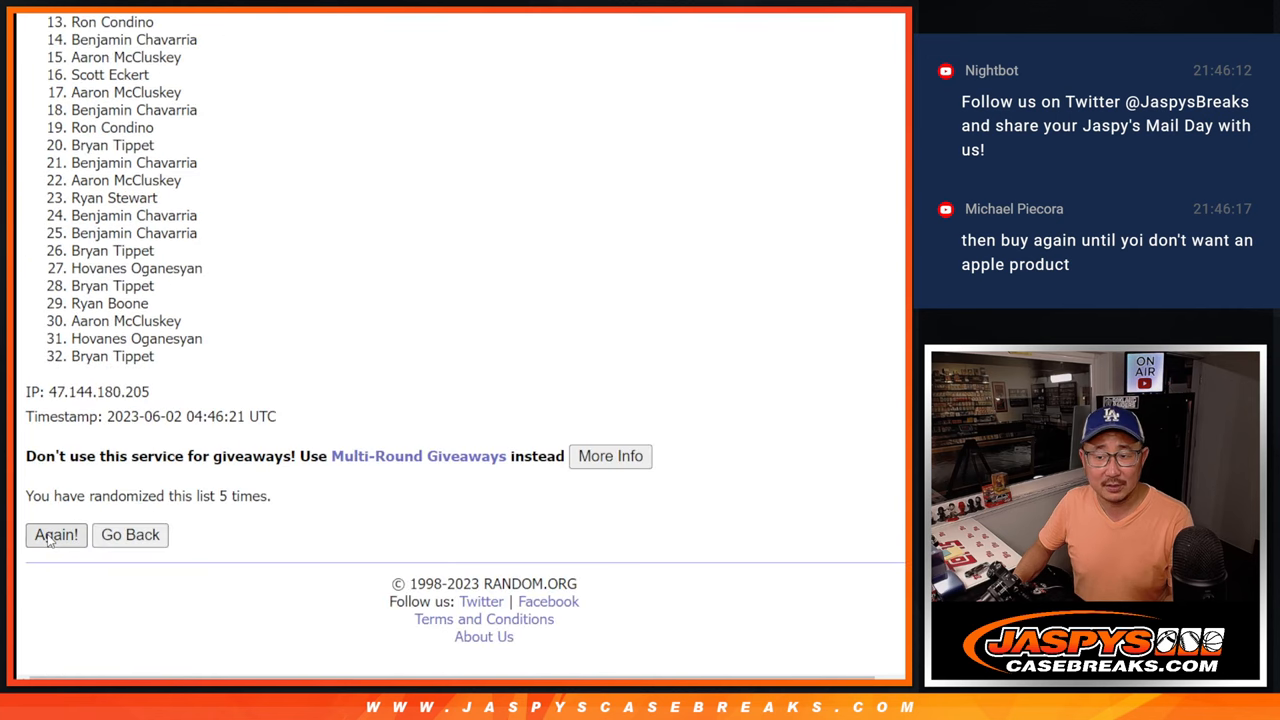
left_click(55, 534)
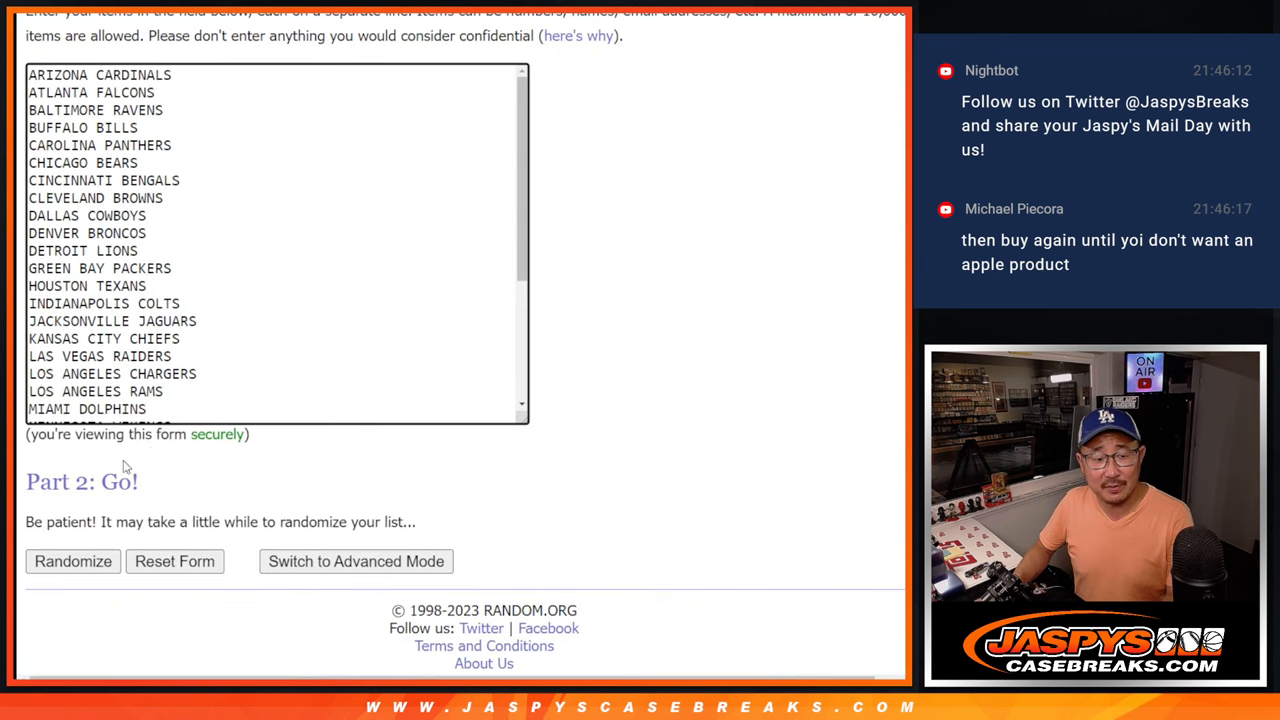
- Randomize the 32 NFL team names and reshuffle them four more times
left_click(72, 561)
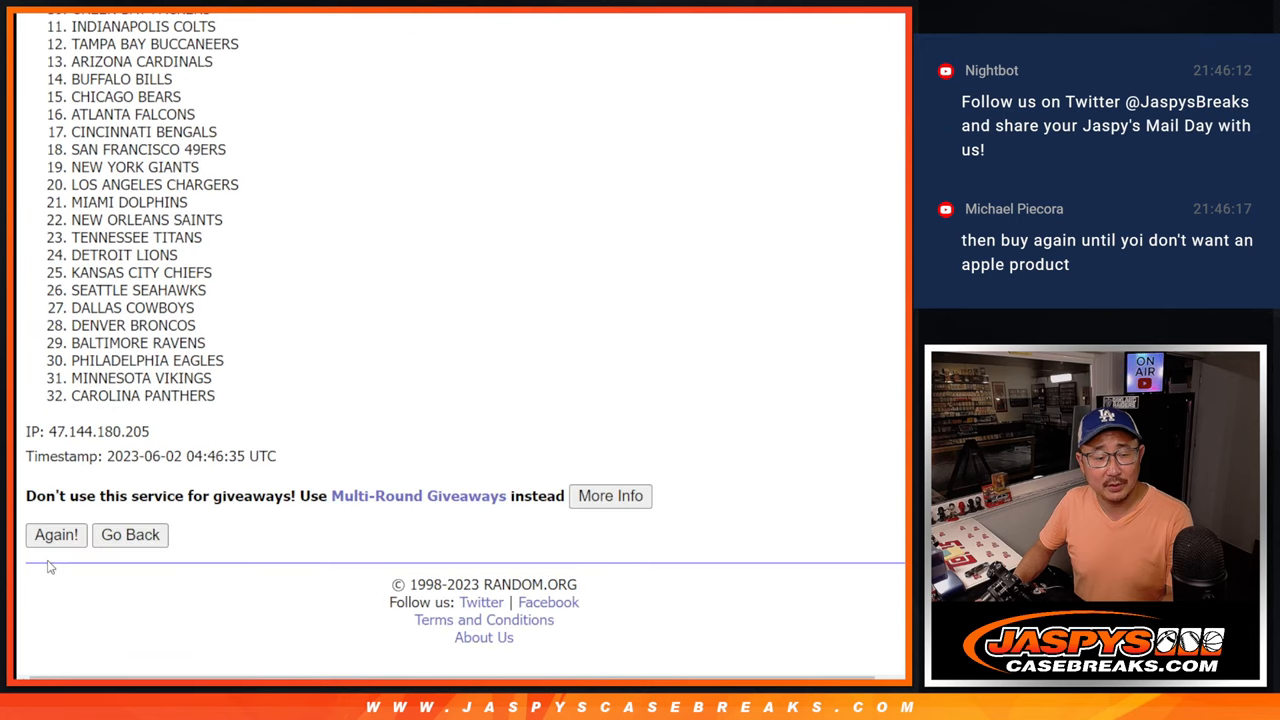
left_click(56, 534)
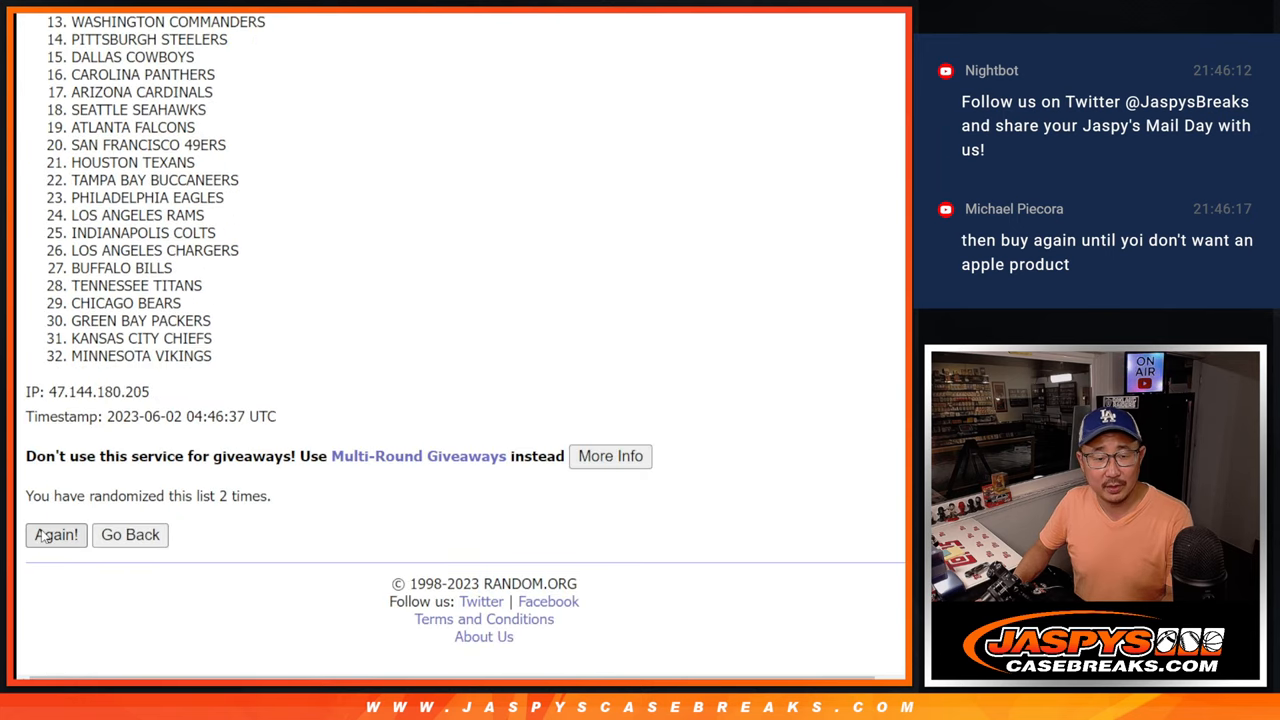
left_click(56, 534)
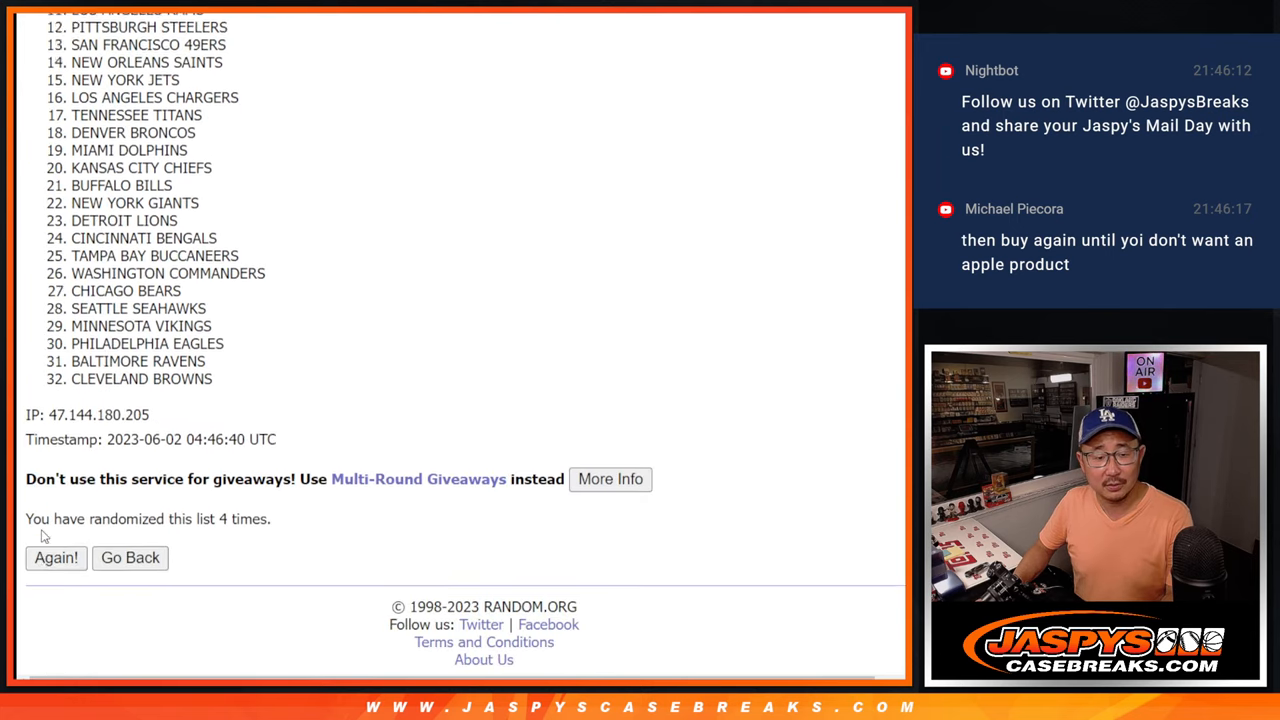
left_click(56, 558)
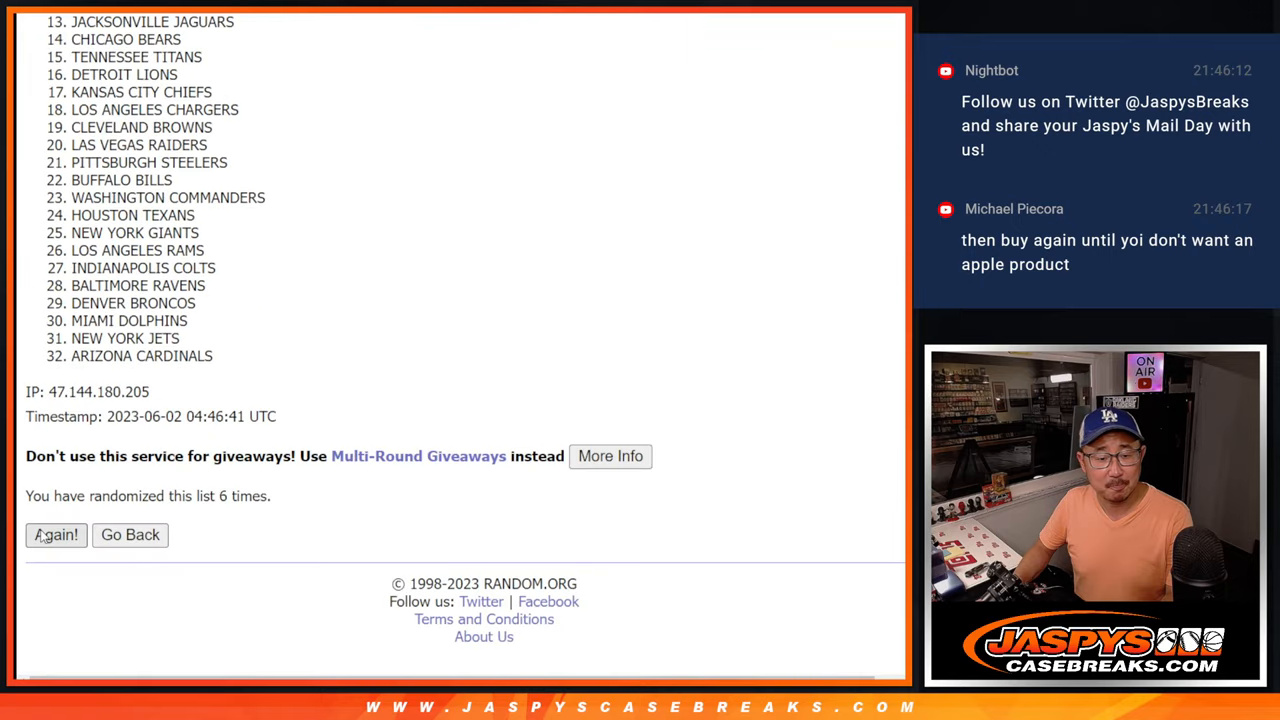
left_click(55, 534)
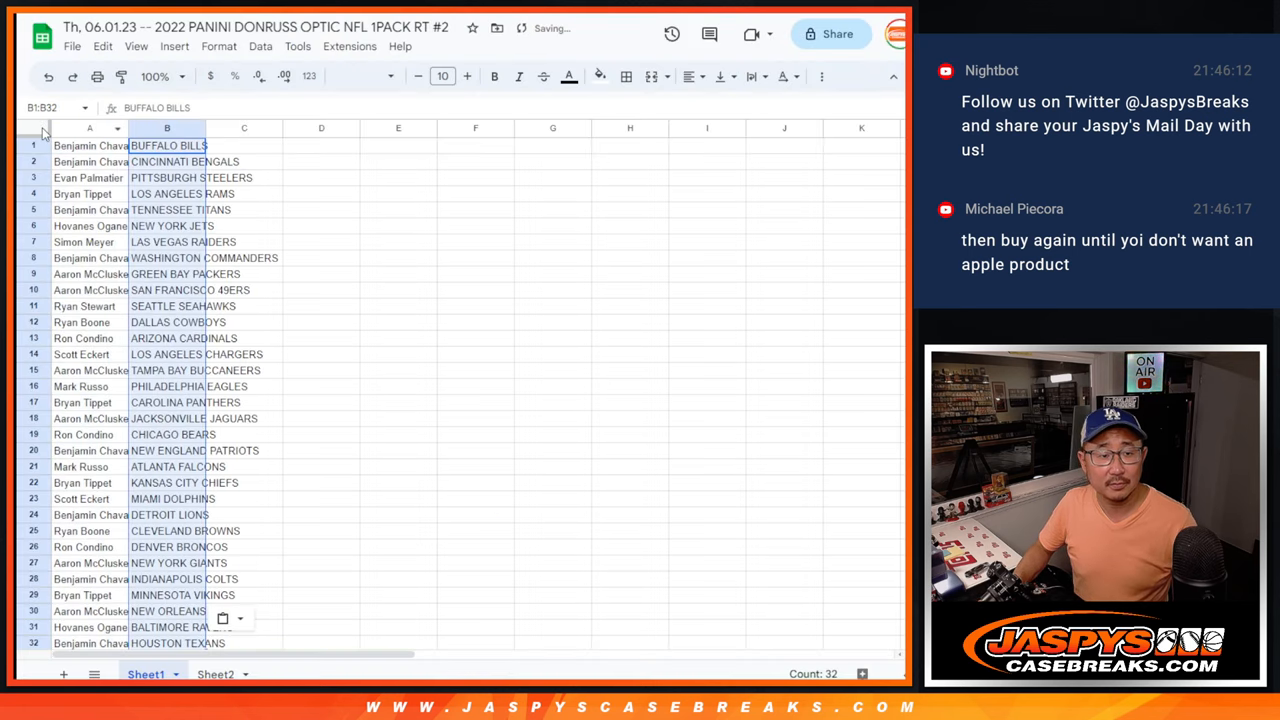
- Paste the randomized names into column A beside the teams and widen column A
left_click(33, 128)
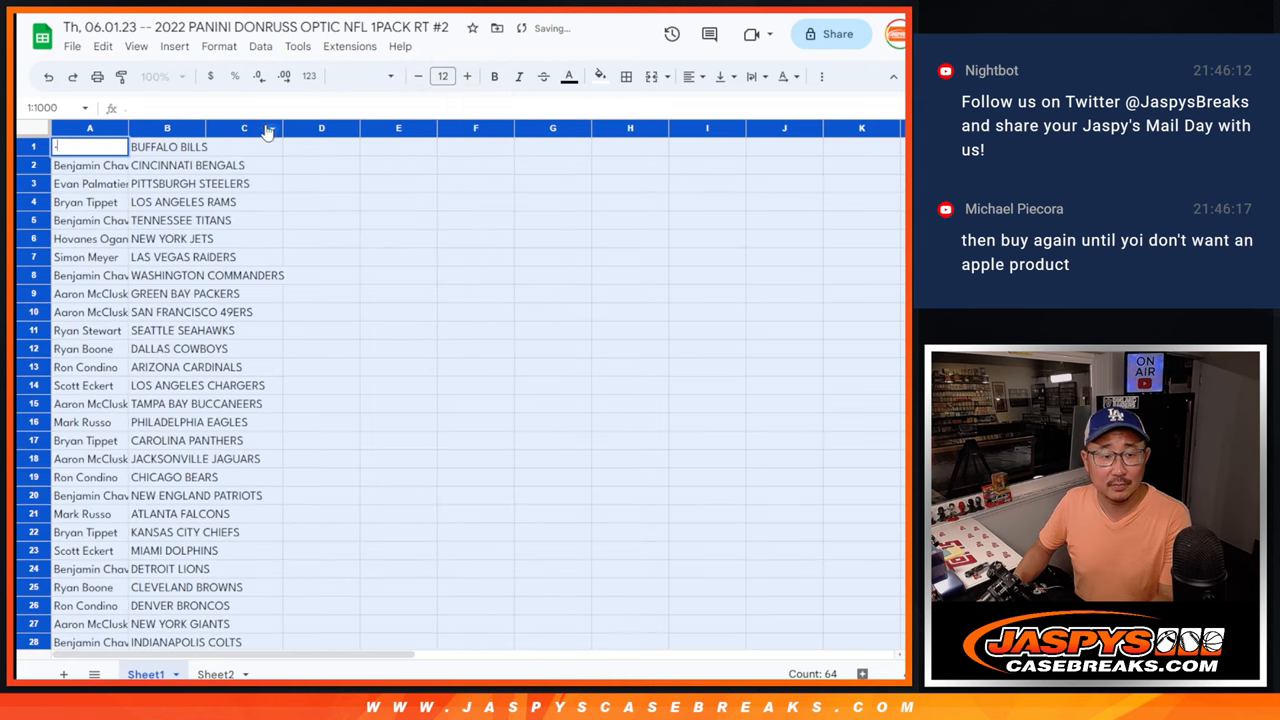
type("Benjamin Chavarria")
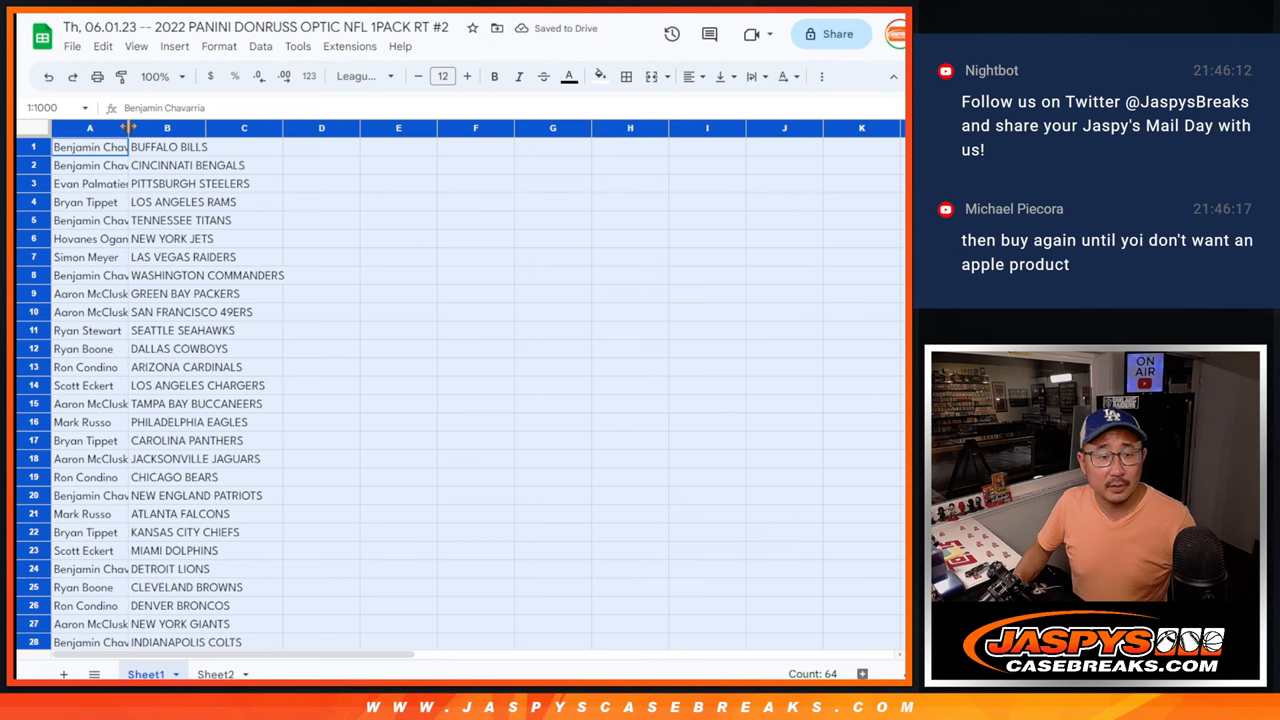
left_click(155, 76)
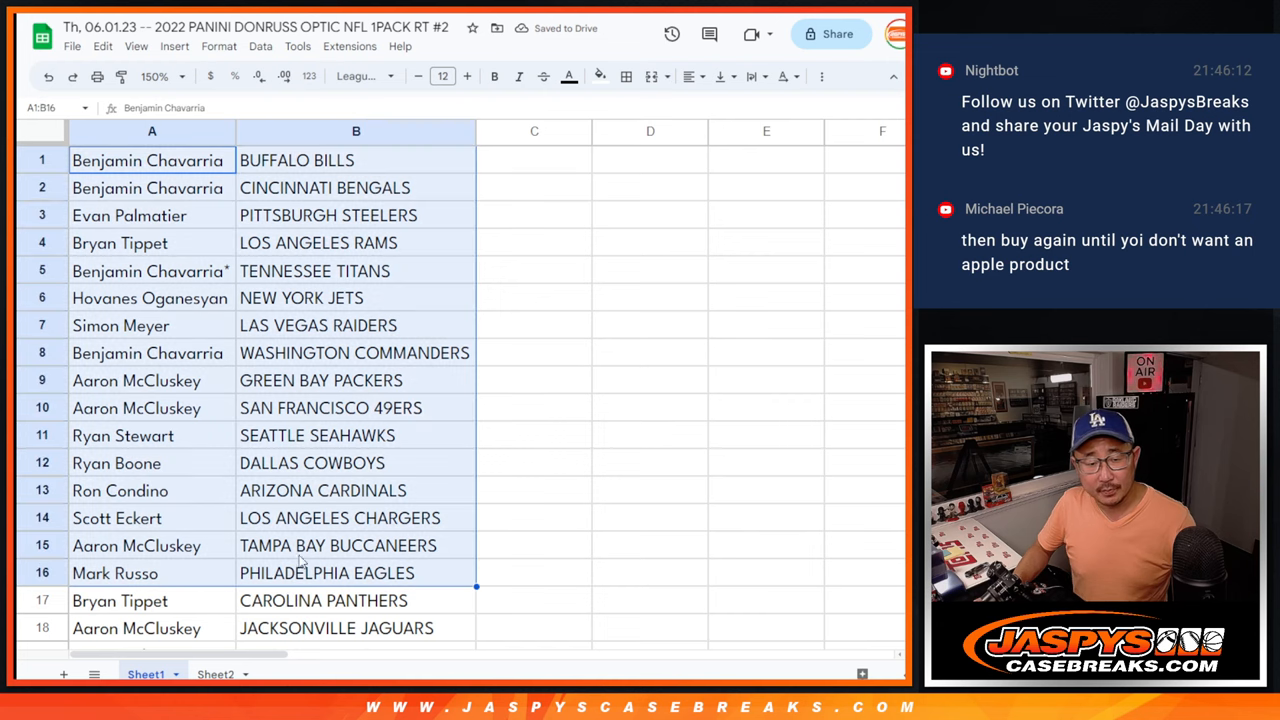
scroll("down", 3)
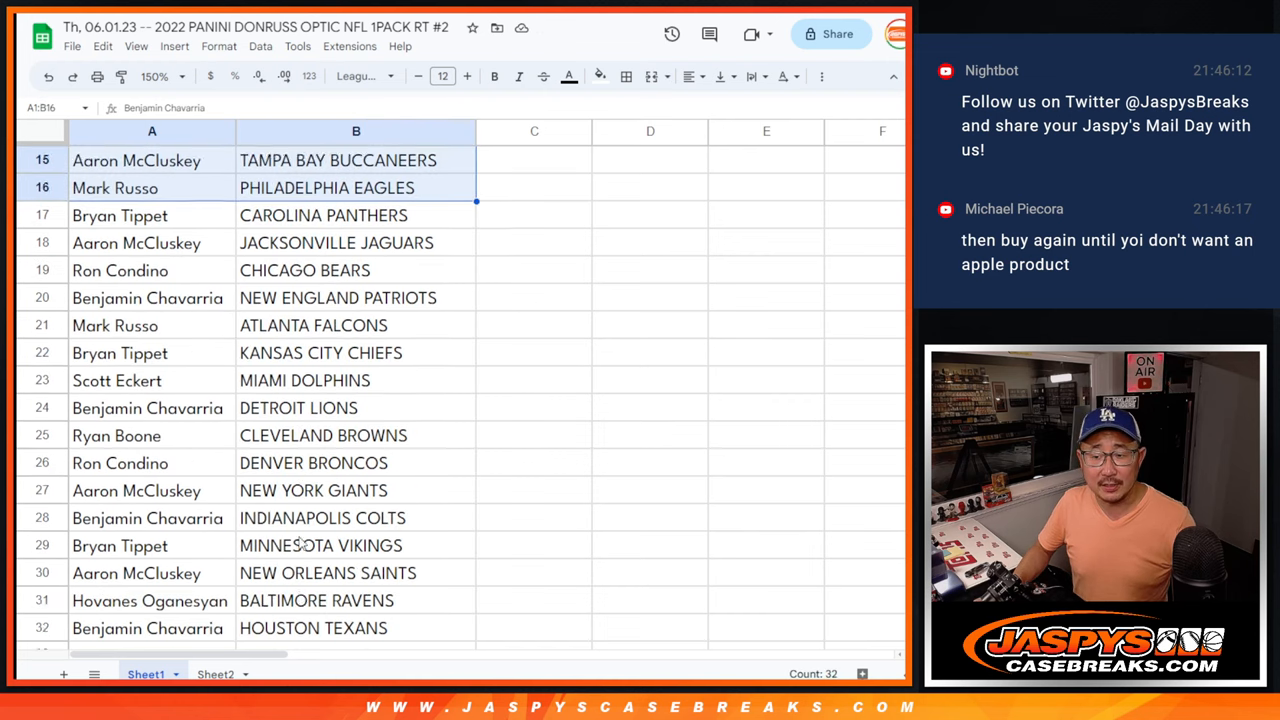
- Select the 32 name–team pairs and bring up the border options
left_click(120, 215)
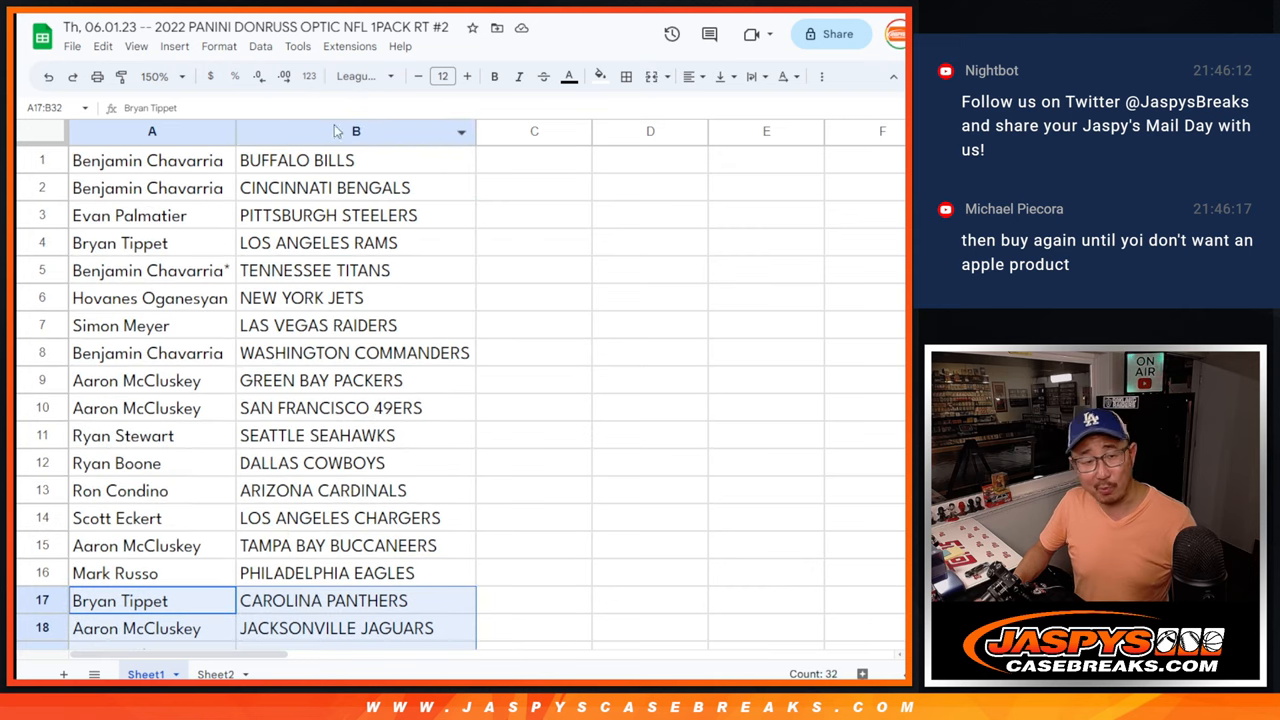
left_click(155, 76)
type("86")
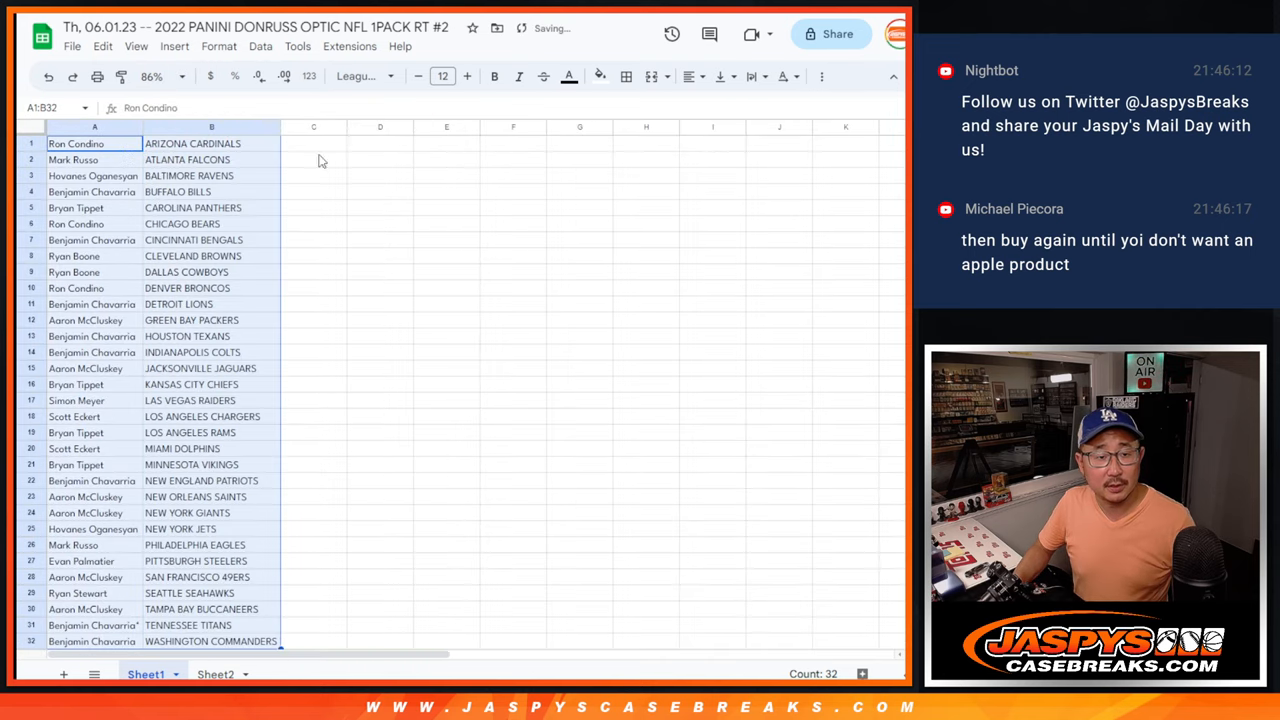
left_click(626, 76)
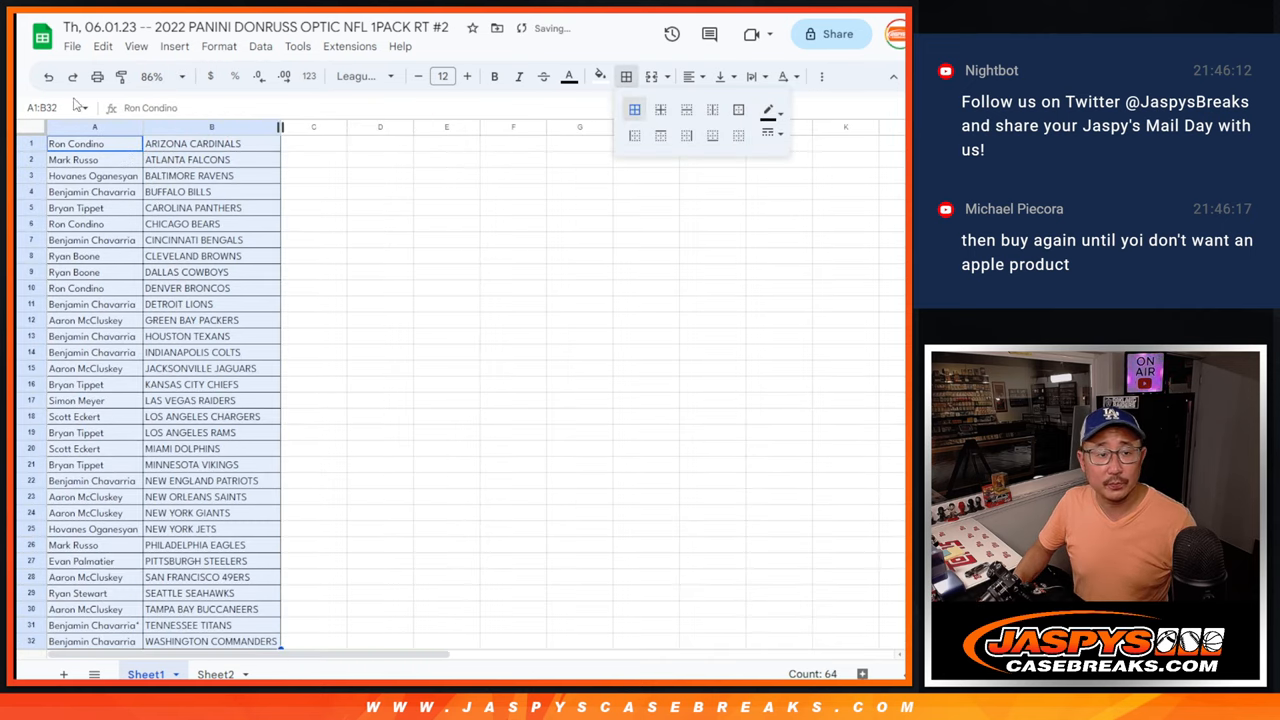
- Print the bordered name-and-team table from Sheet1
key("ctrl+p")
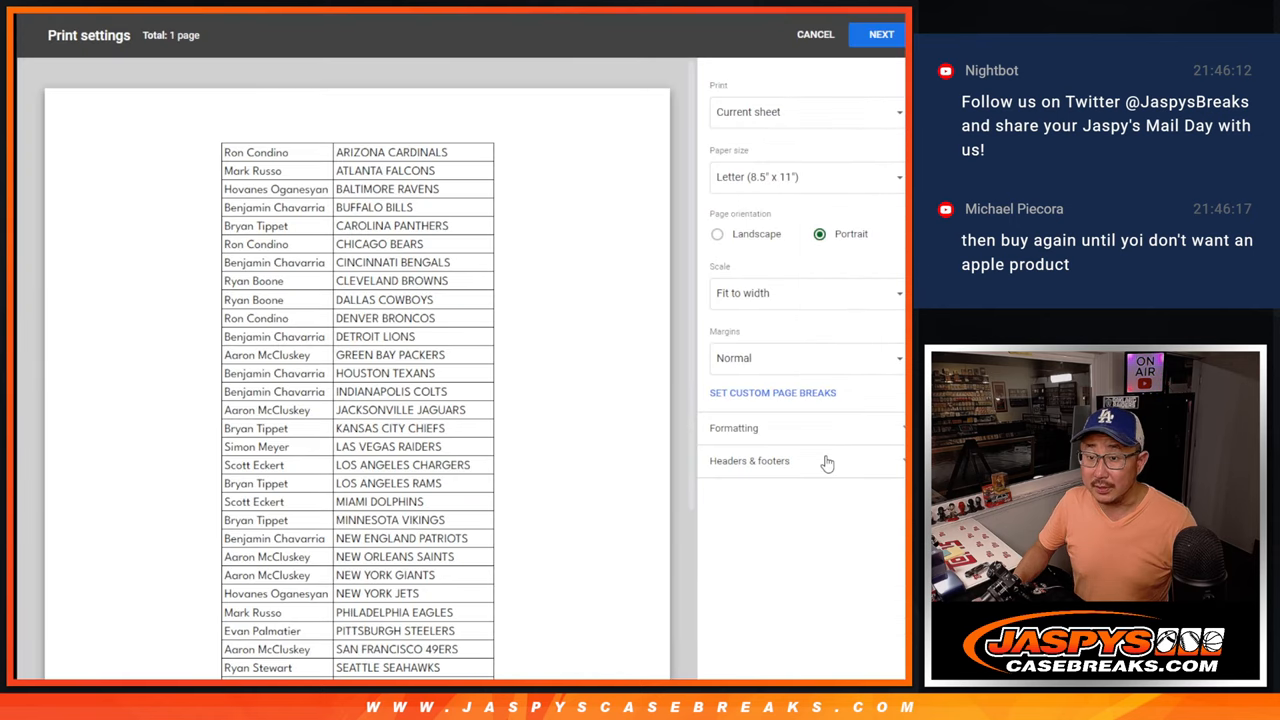
left_click(750, 461)
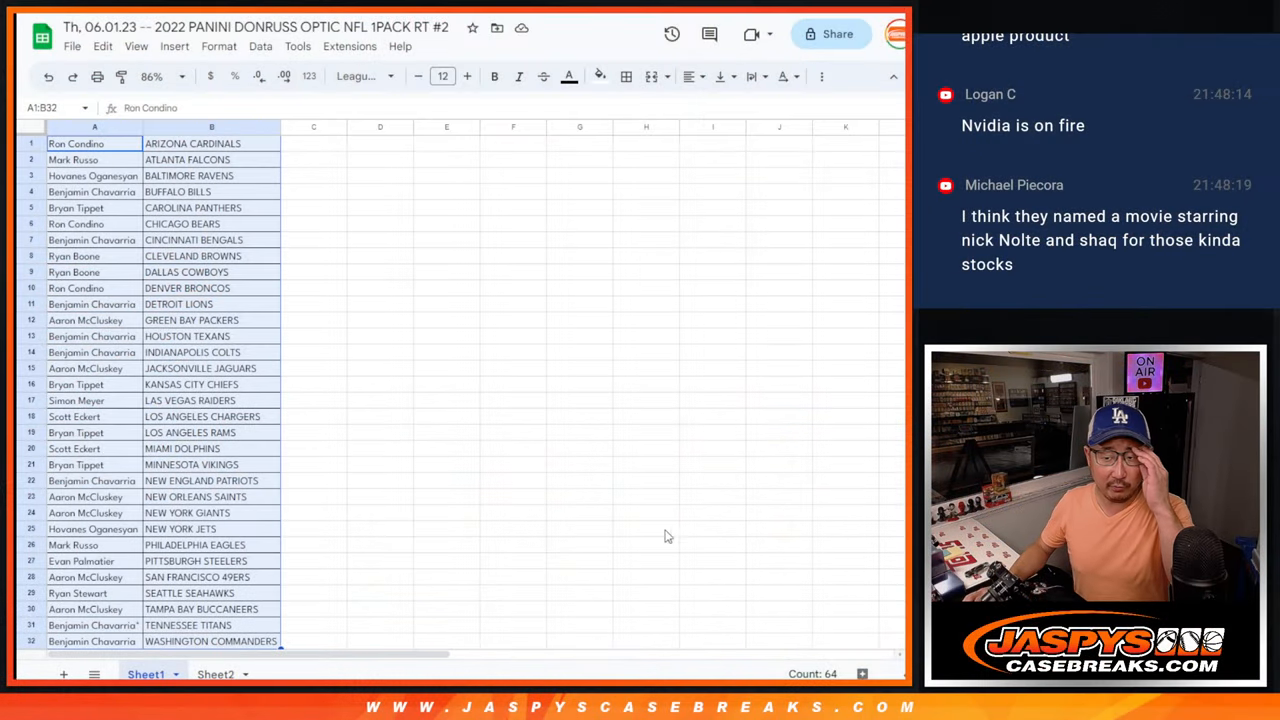
mouse_move(268, 223)
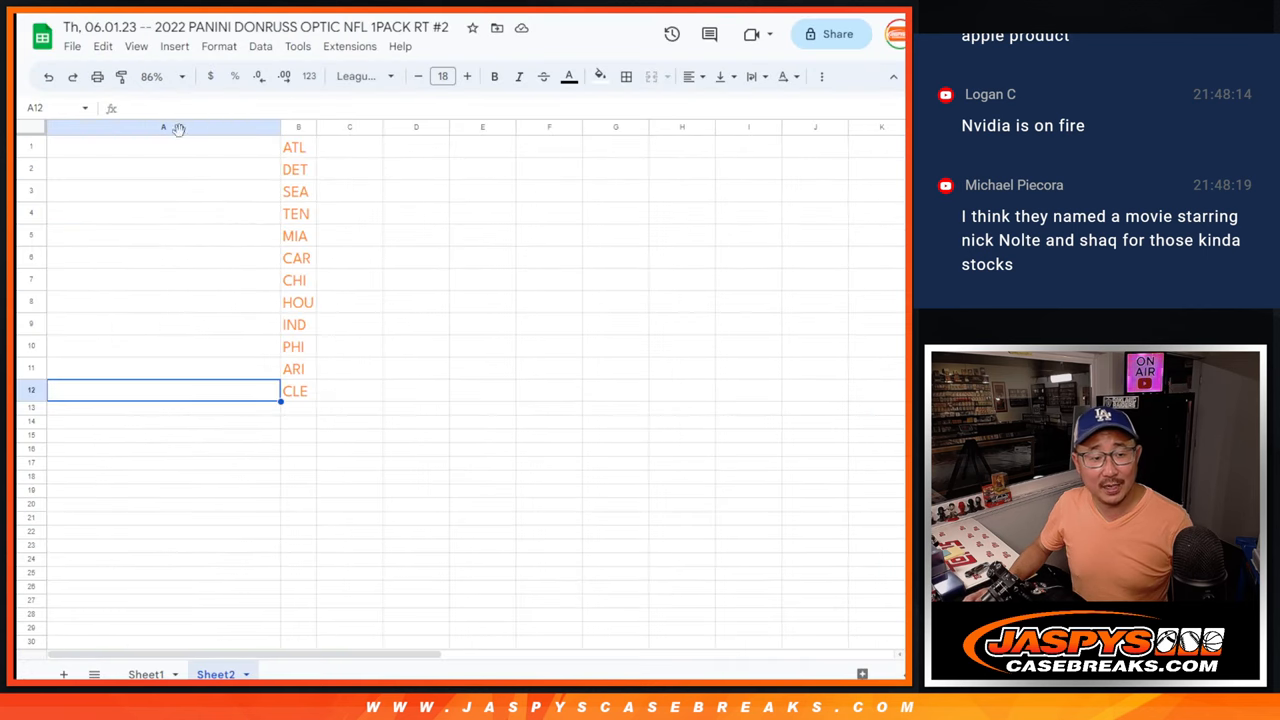
- Set Sheet2's zoom to 100%
left_click(152, 76)
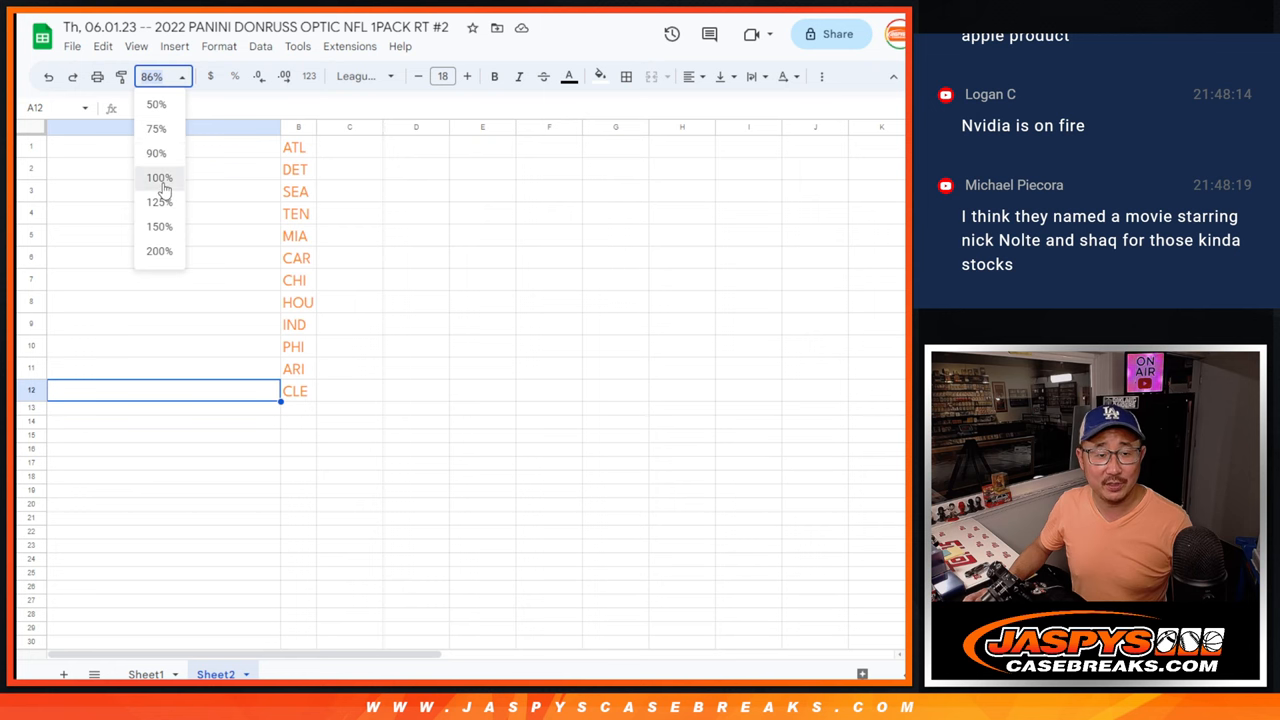
left_click(159, 177)
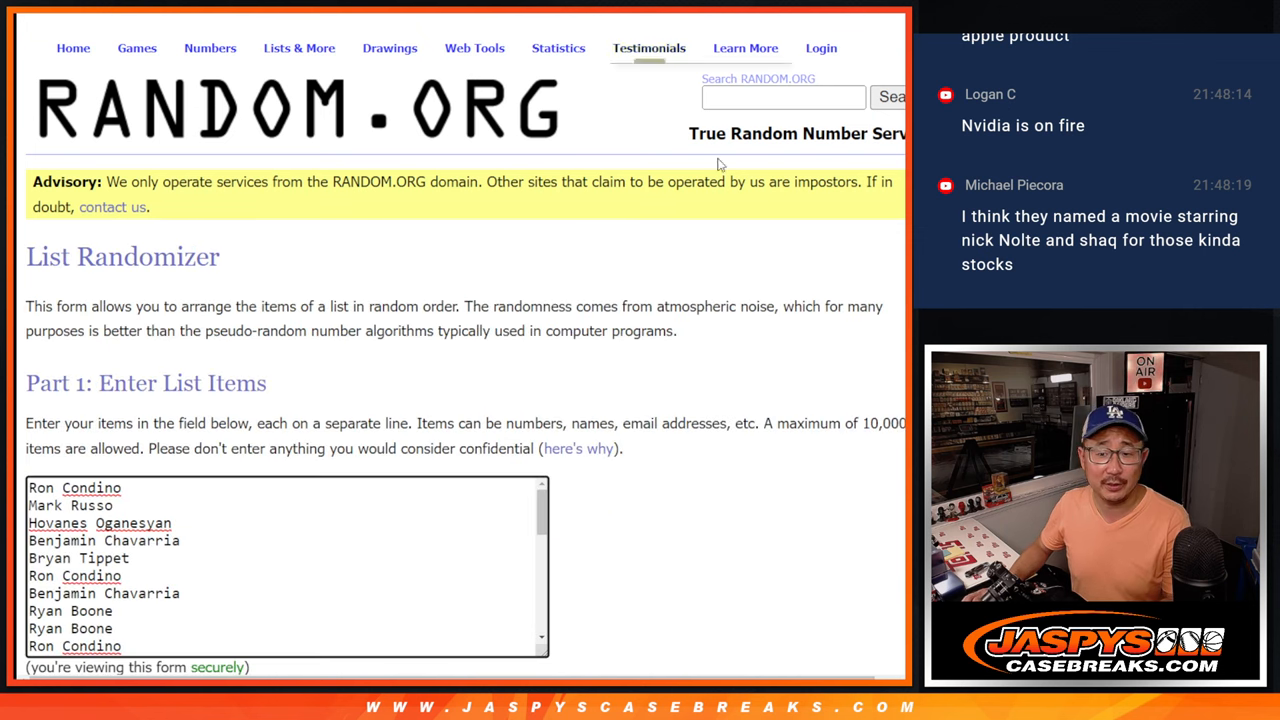
scroll("down", 3)
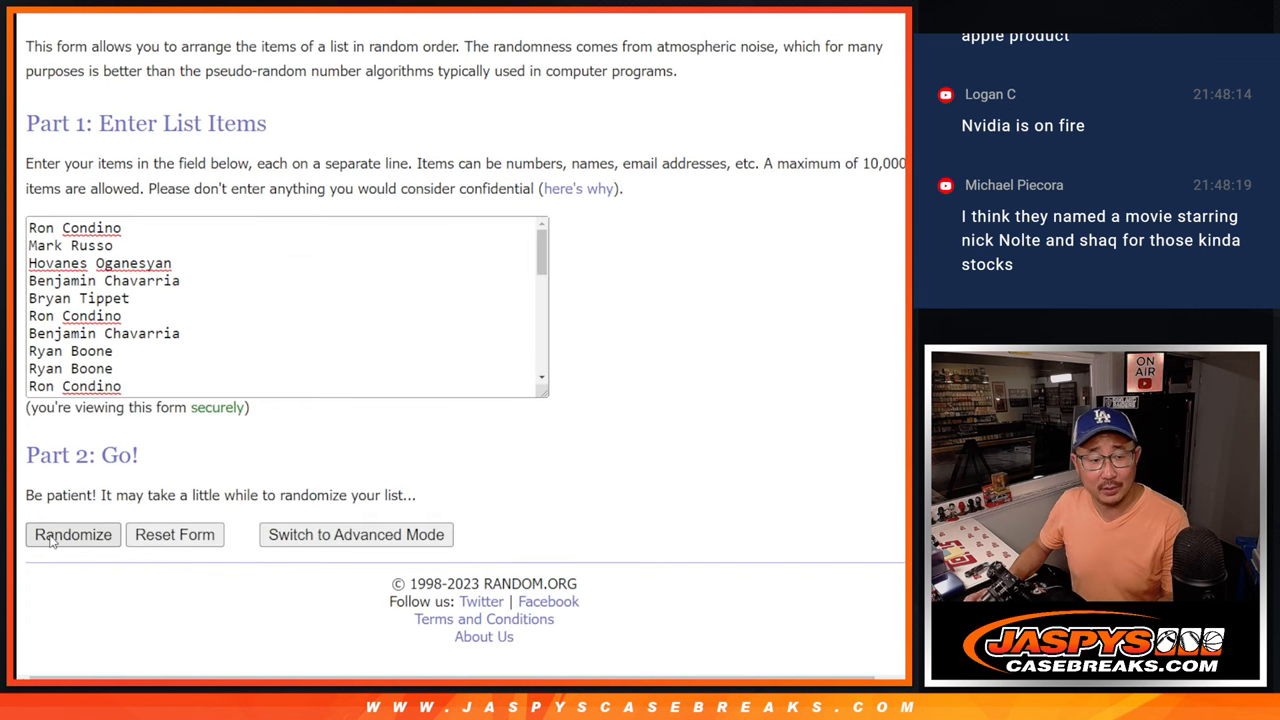
left_click(72, 534)
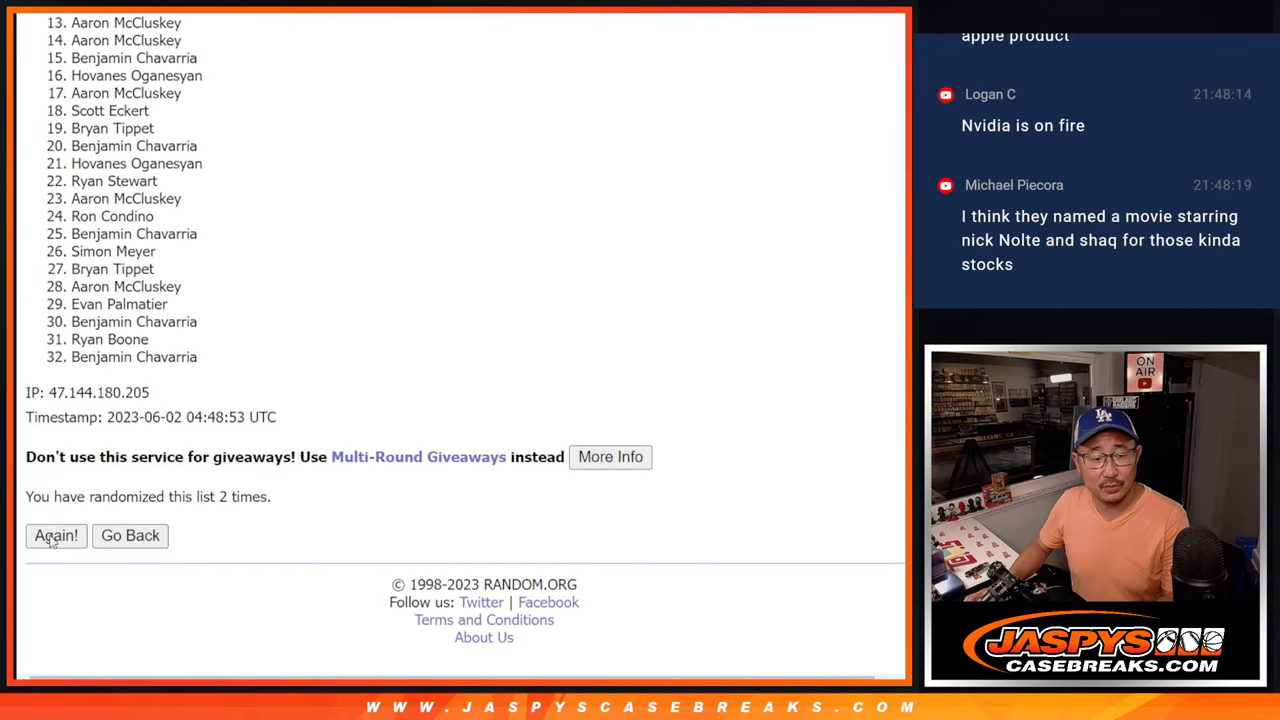
left_click(55, 535)
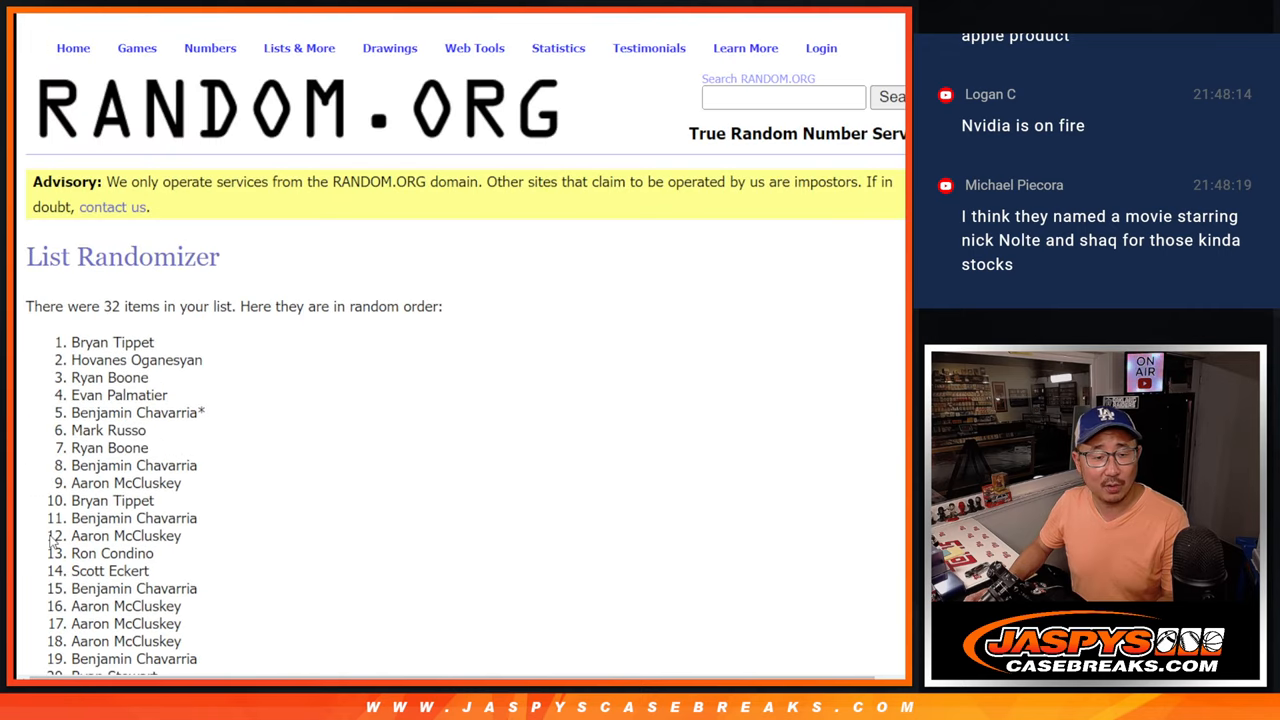
scroll("down", 3)
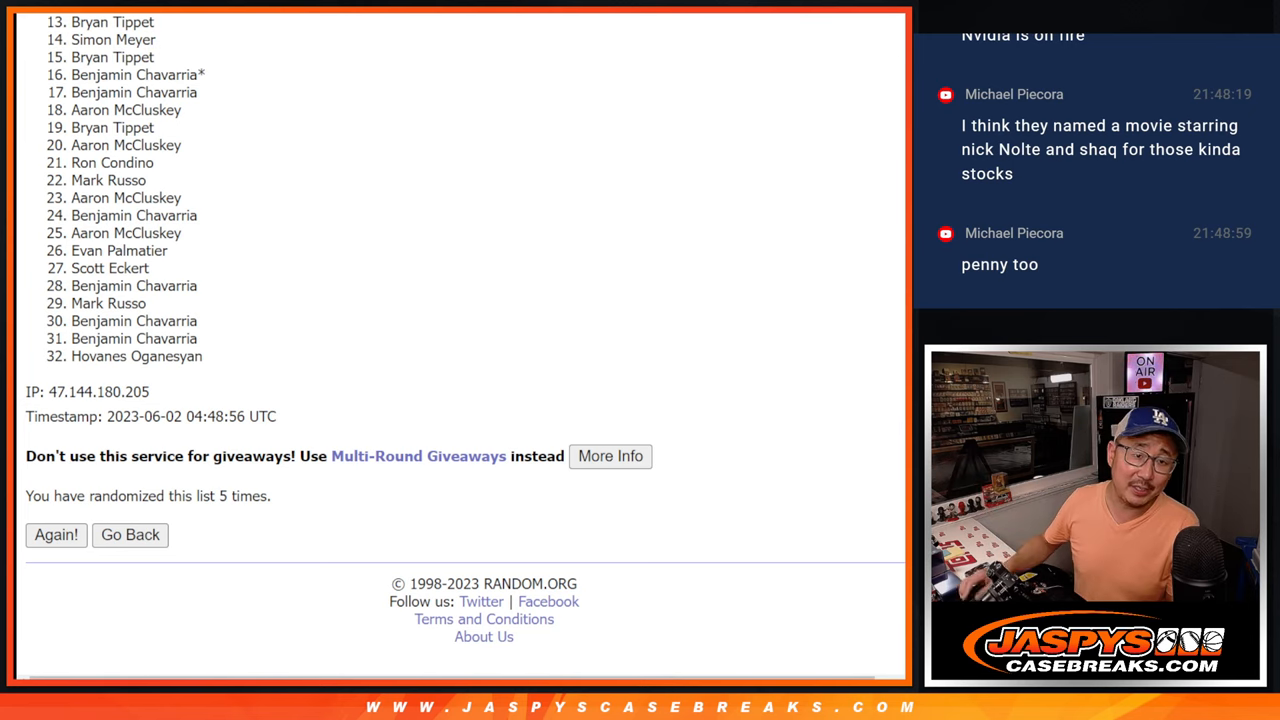
double_click(112, 21)
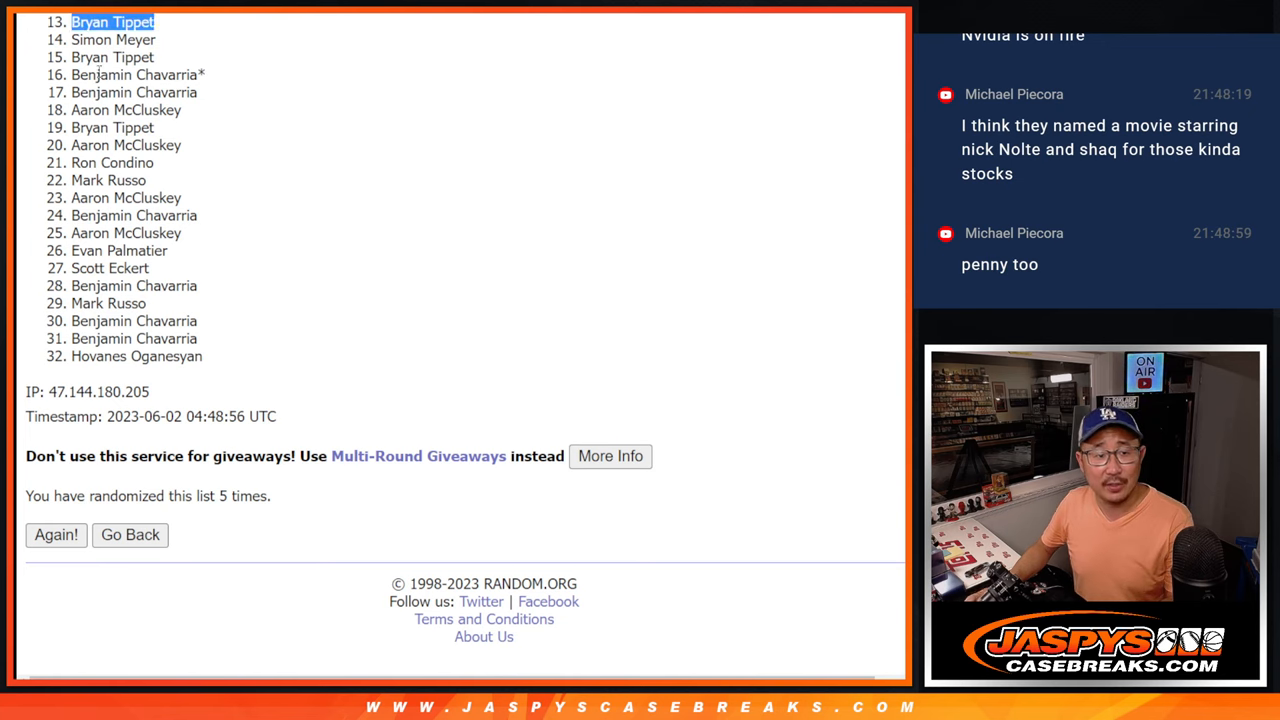
left_click(543, 327)
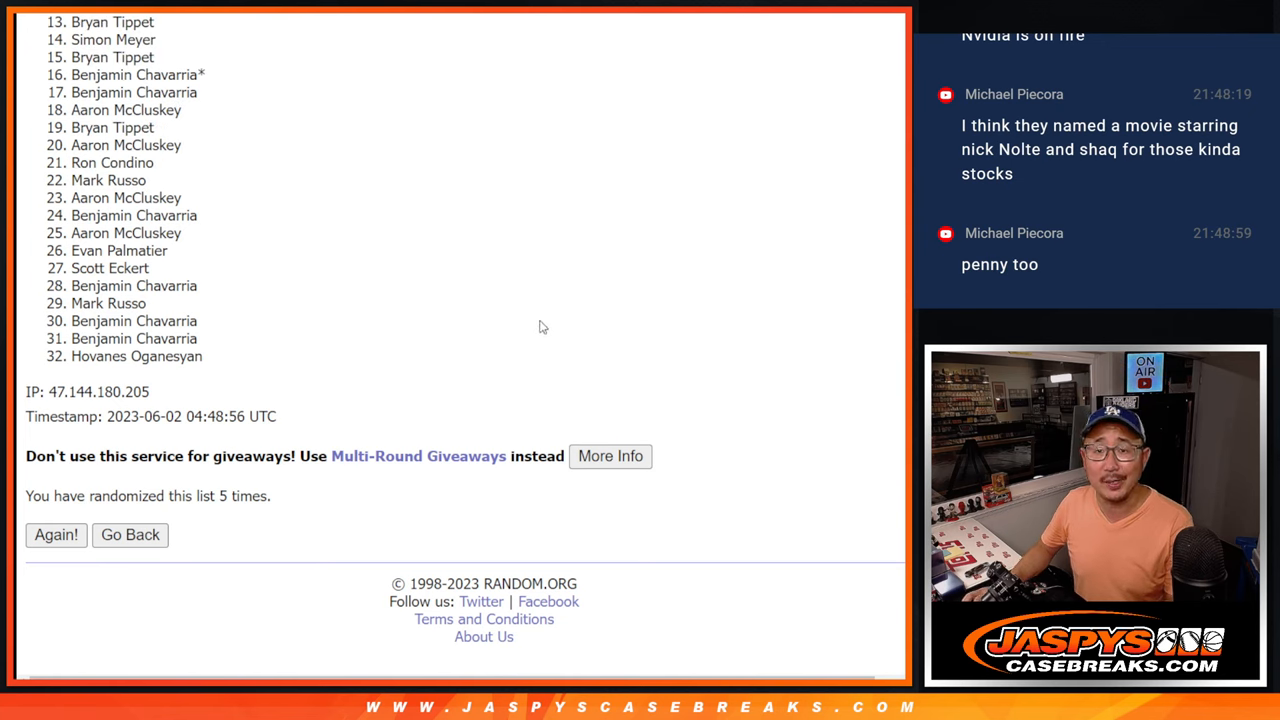
mouse_move(730, 307)
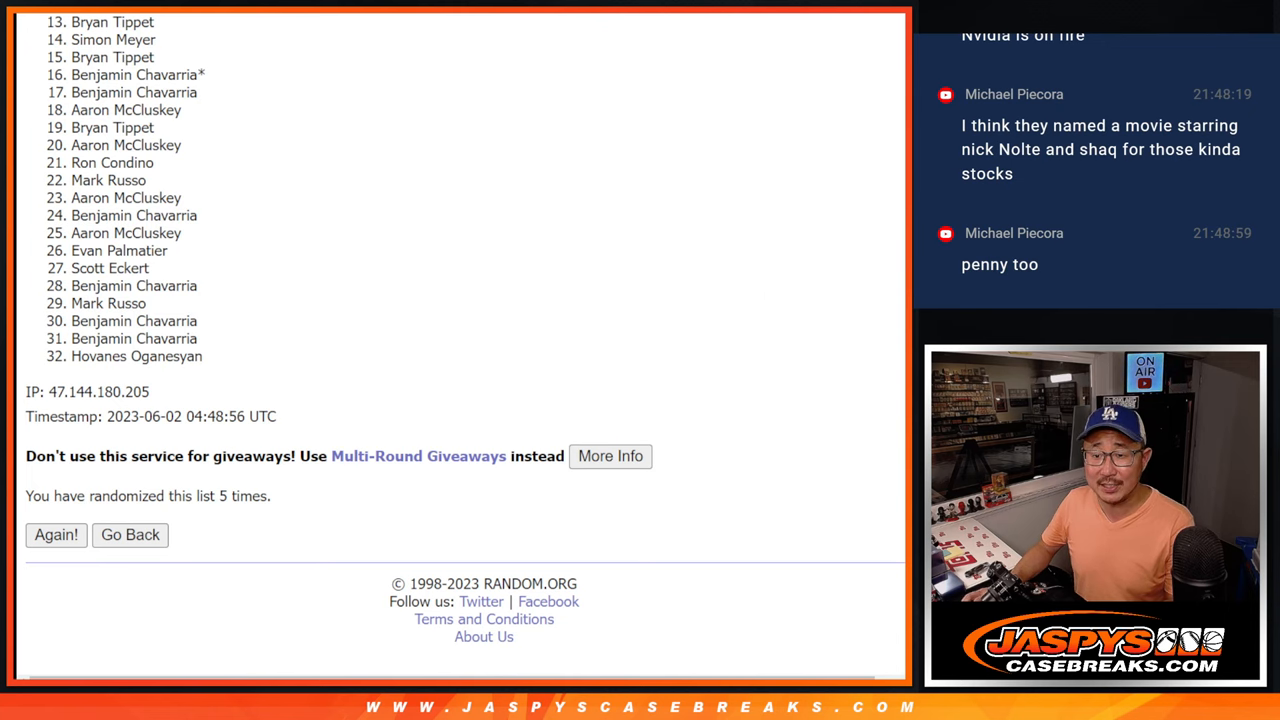
scroll("down", 3)
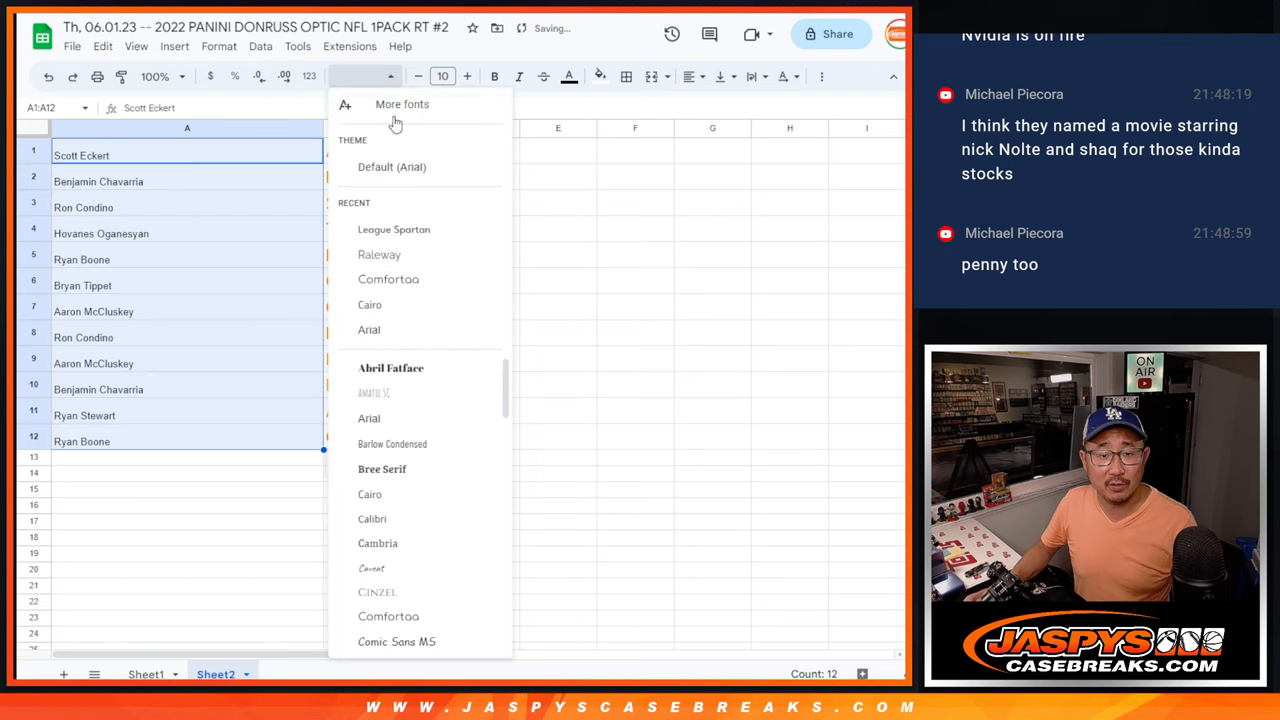
- Format the twelve names in League Spartan and check the twelfth pairing with CLE
left_click(442, 76)
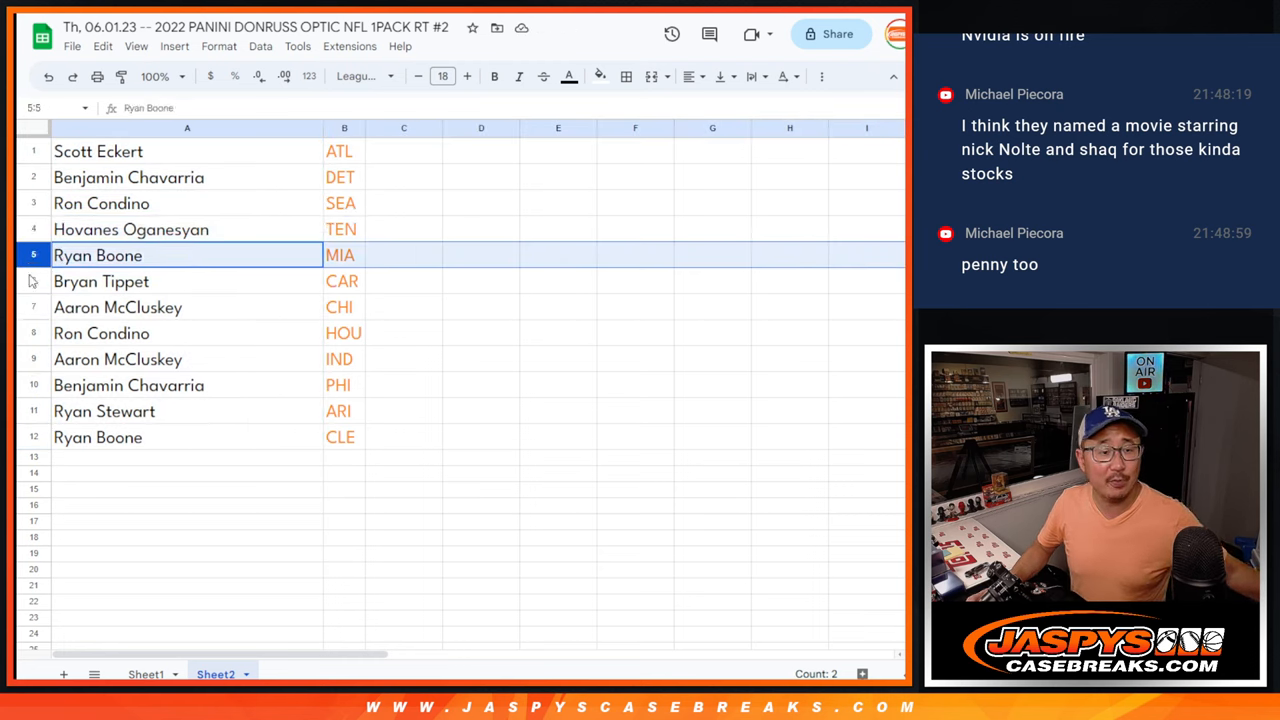
left_click(101, 333)
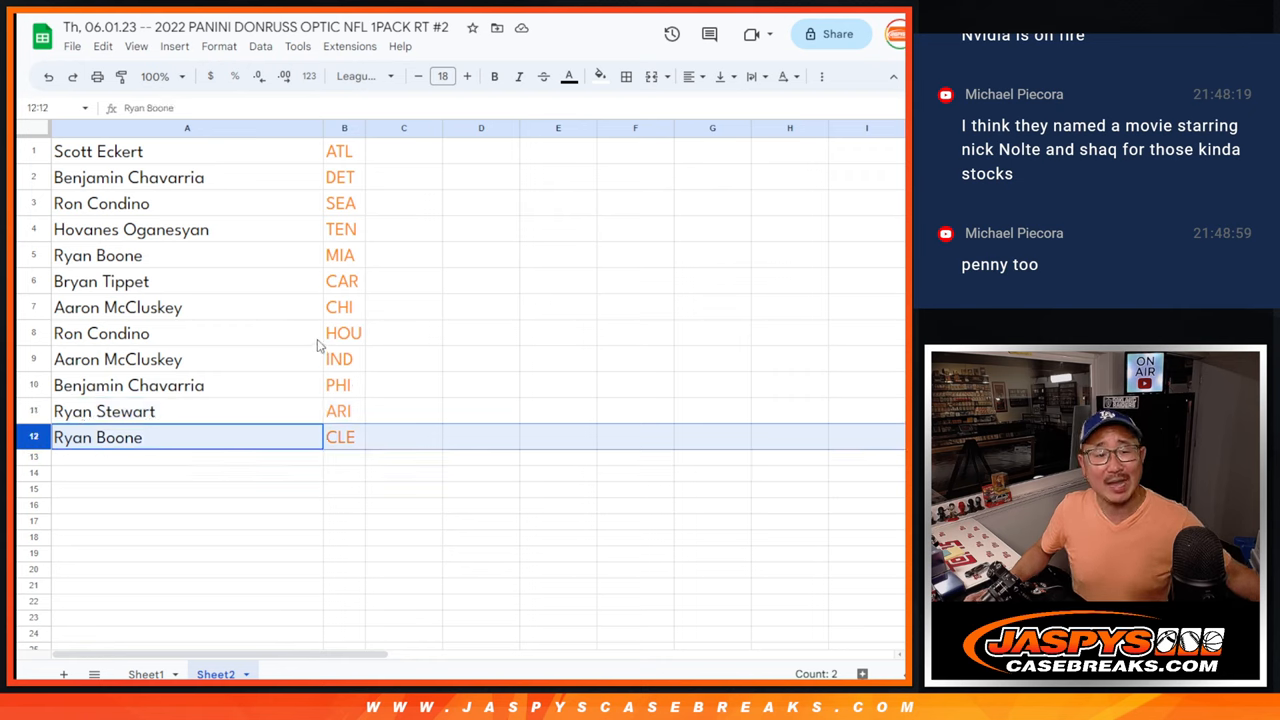
mouse_move(232, 168)
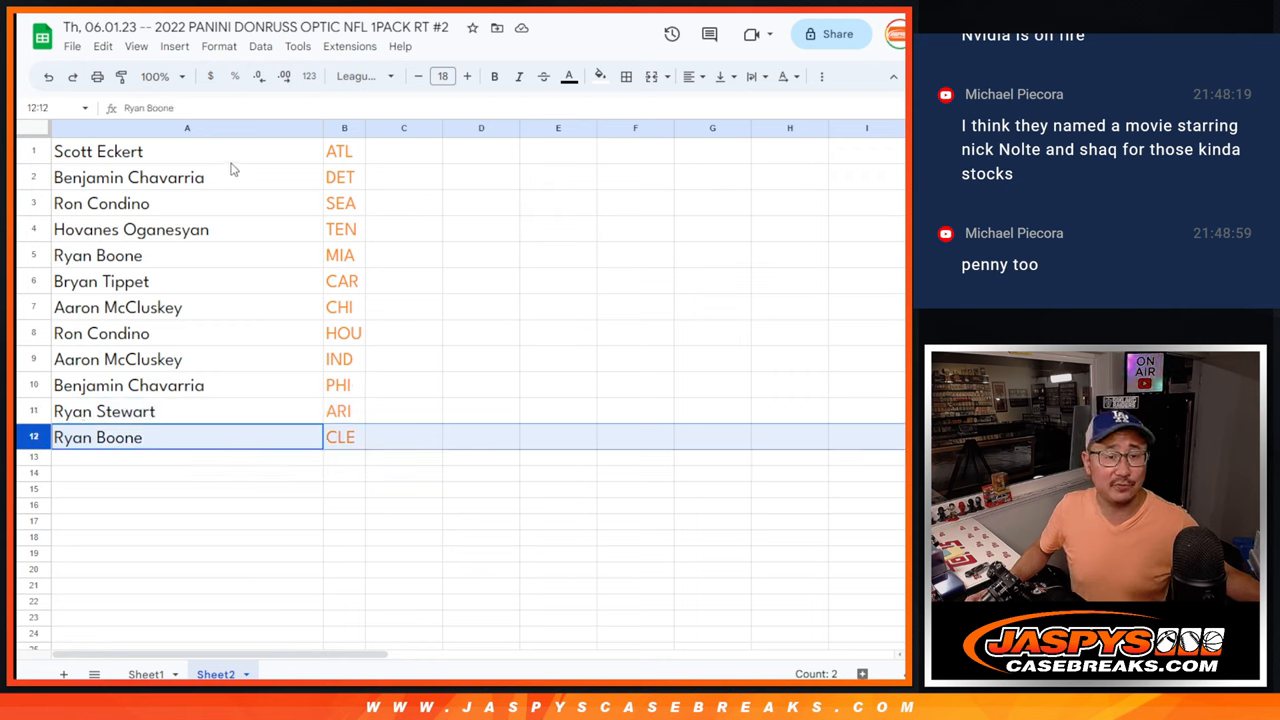